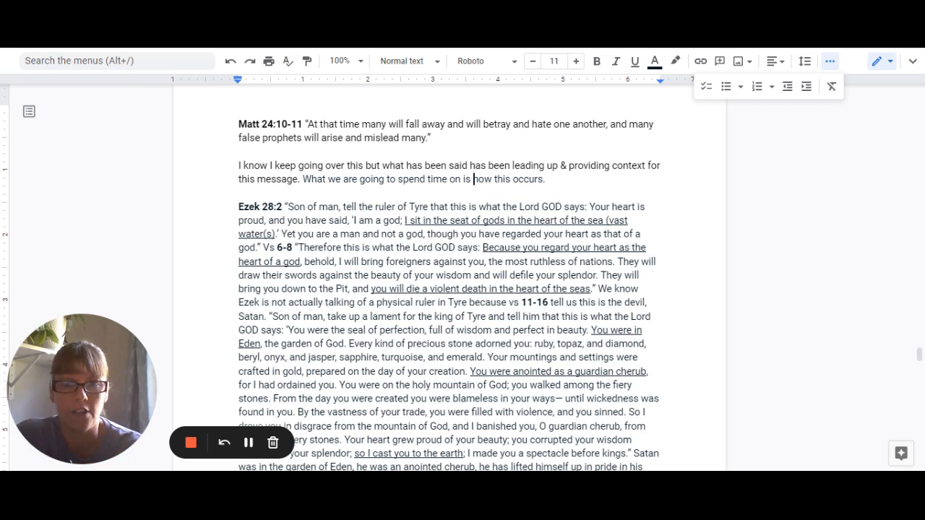
mouse_move(810, 379)
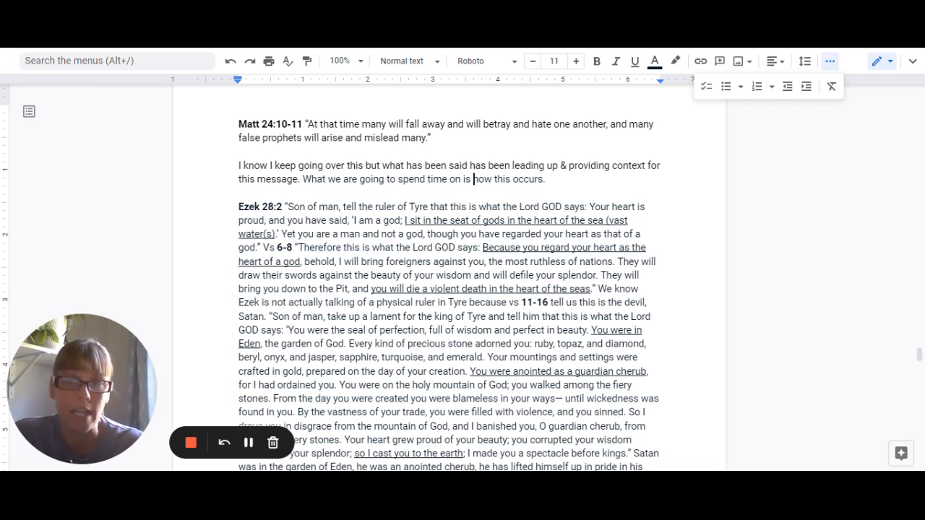
mouse_move(919, 356)
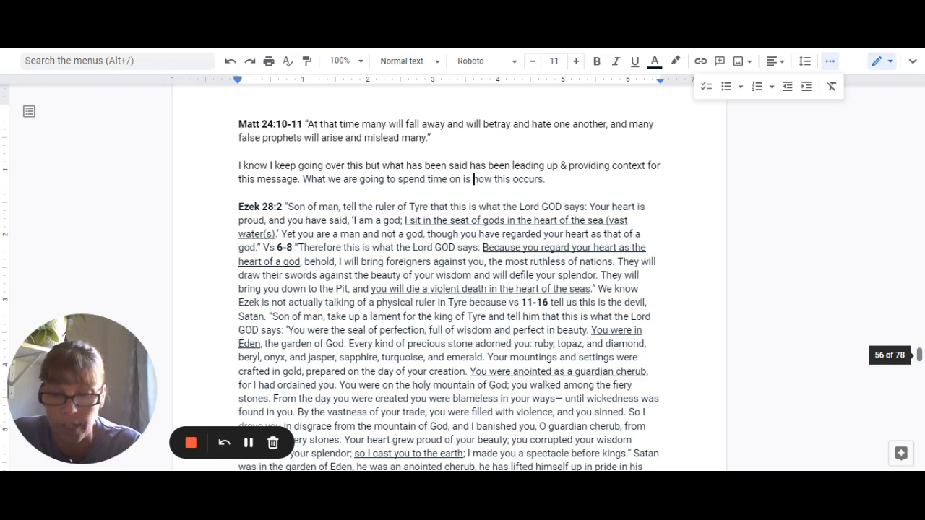
scroll(down, 3)
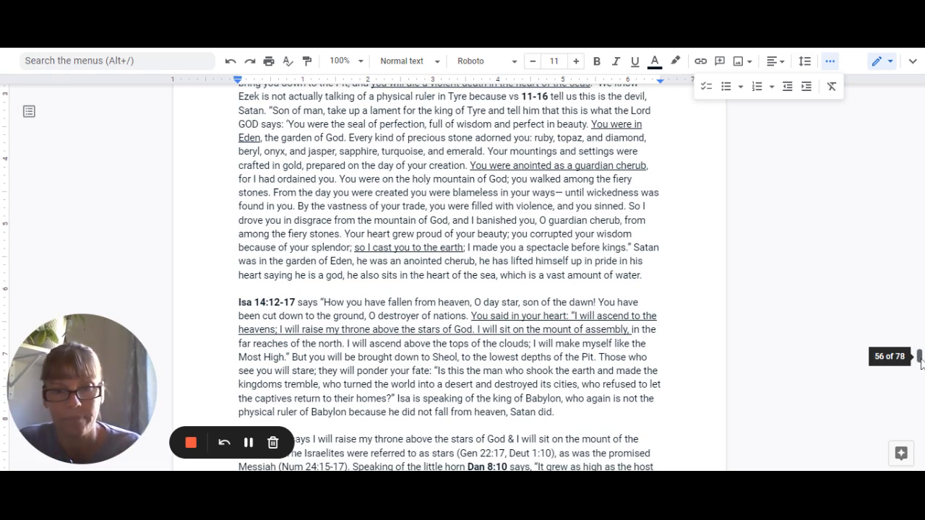
scroll(down, 3)
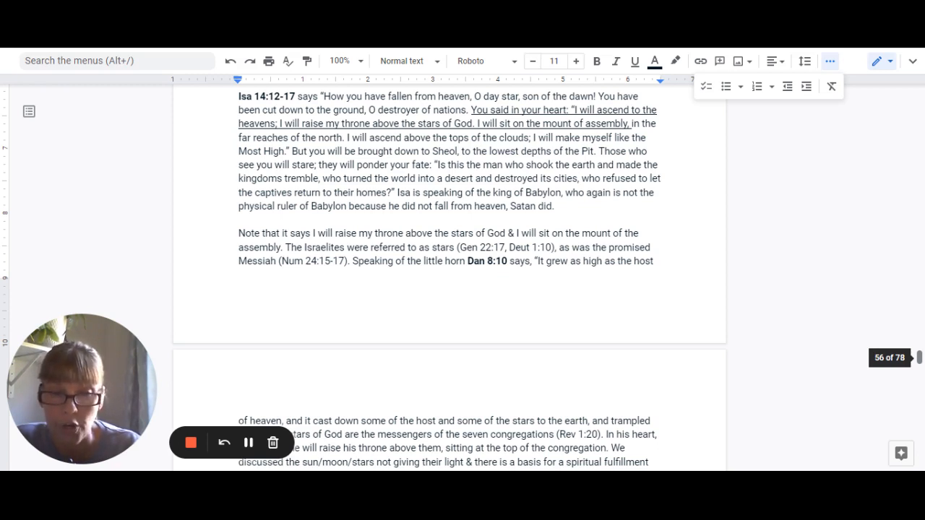
scroll(down, 3)
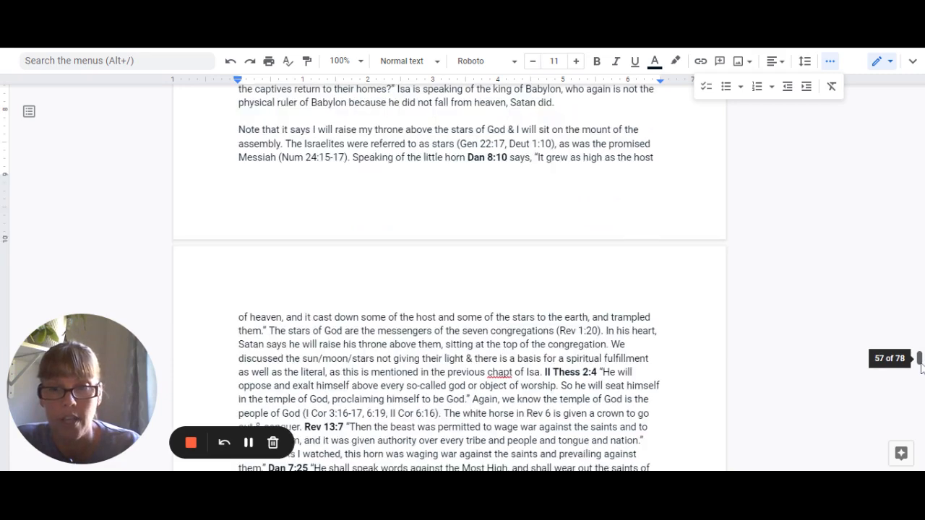
scroll(down, 3)
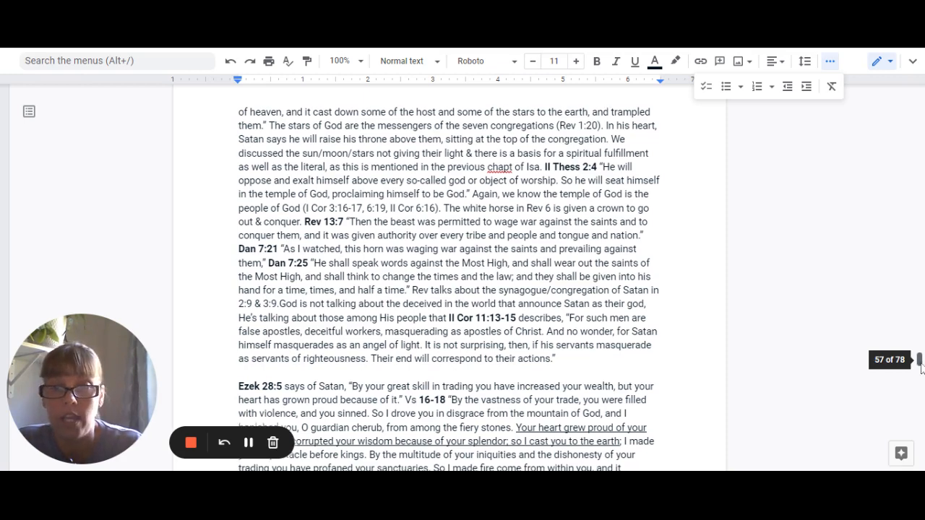
scroll(down, 3)
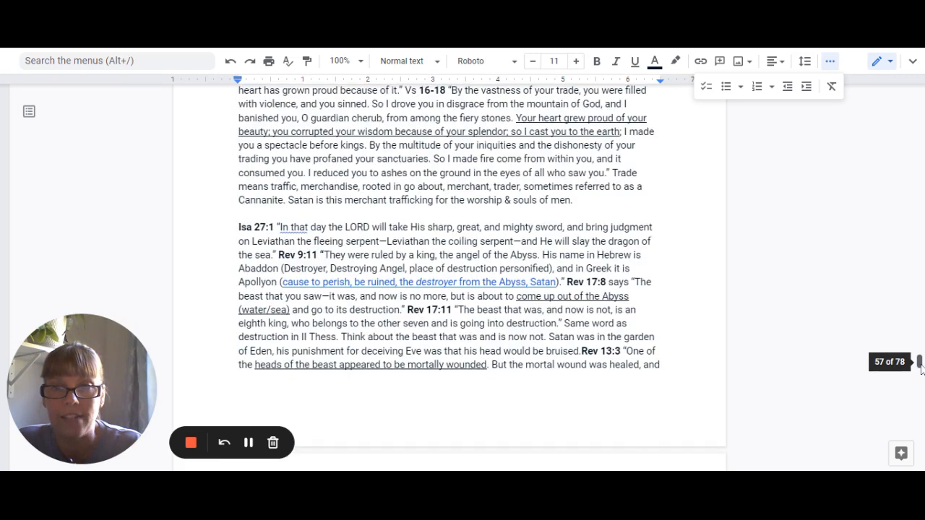
scroll(up, 3)
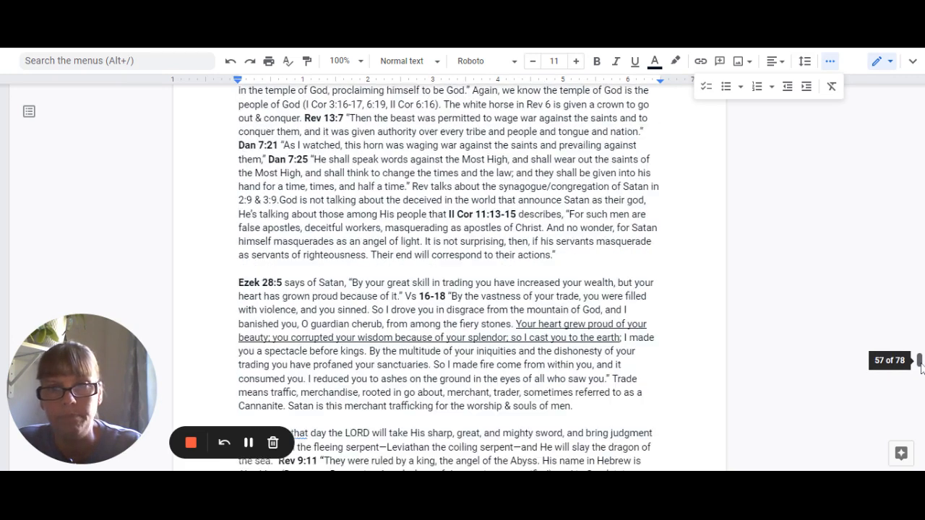
scroll(down, 3)
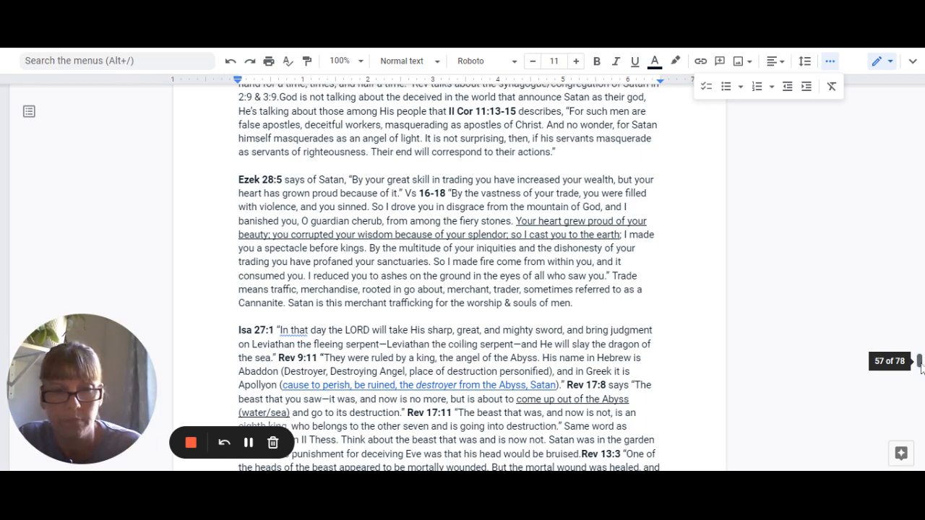
scroll(down, 3)
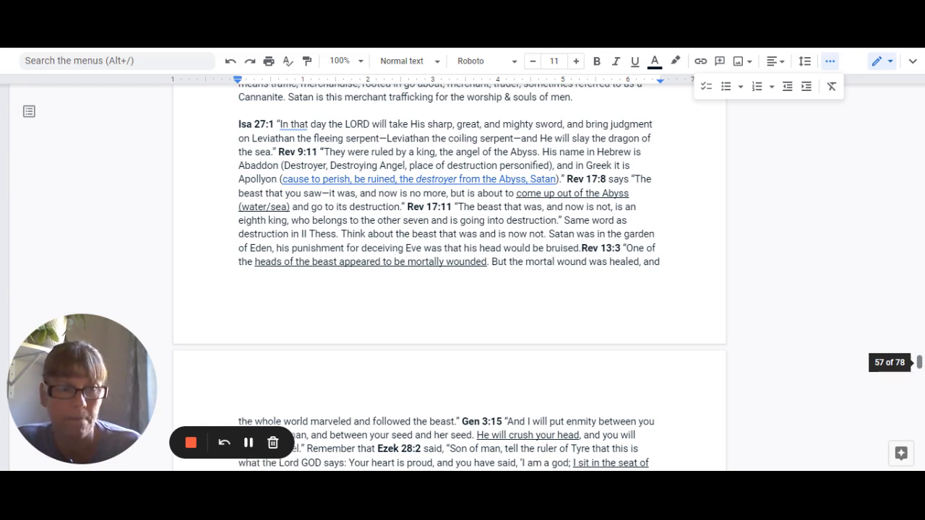
scroll(down, 3)
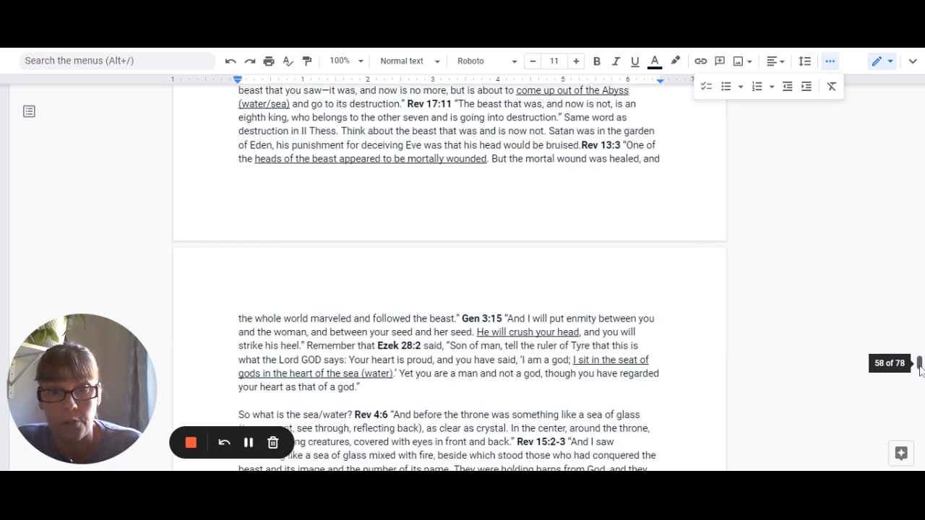
scroll(down, 3)
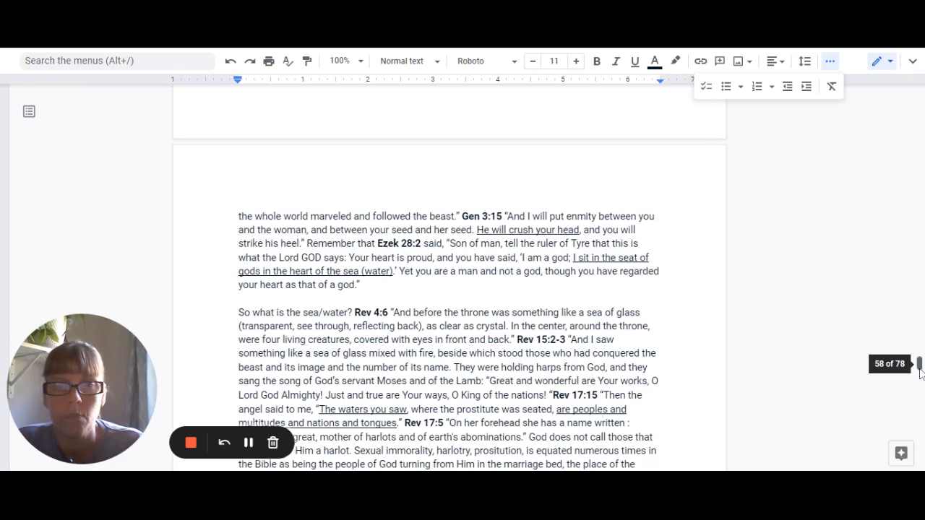
scroll(down, 3)
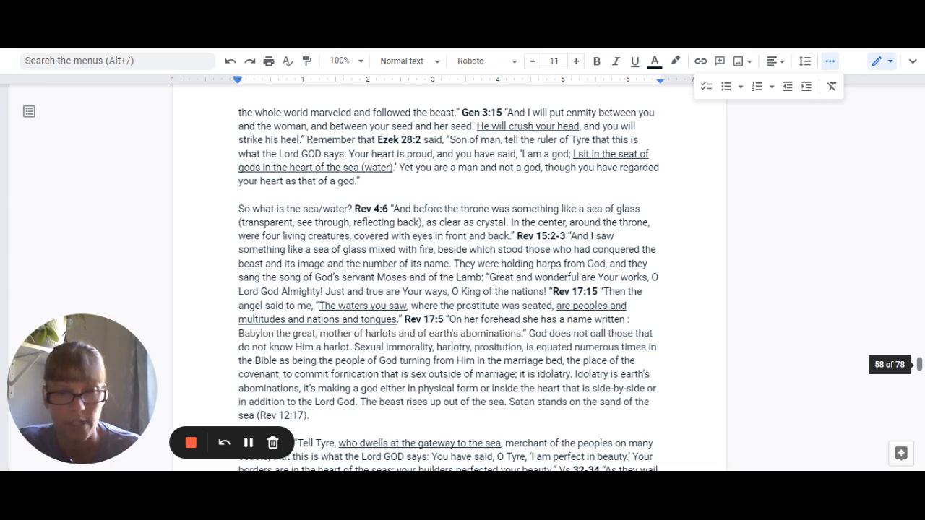
scroll(down, 3)
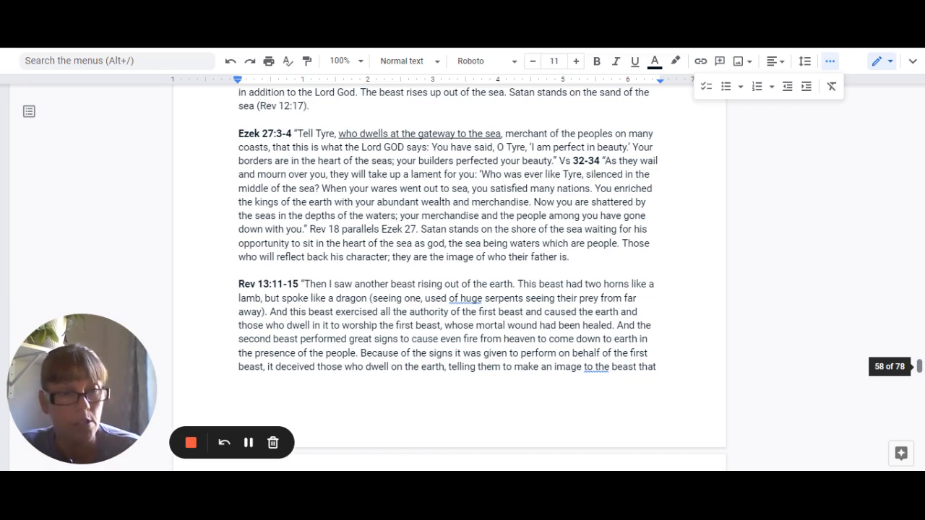
scroll(down, 3)
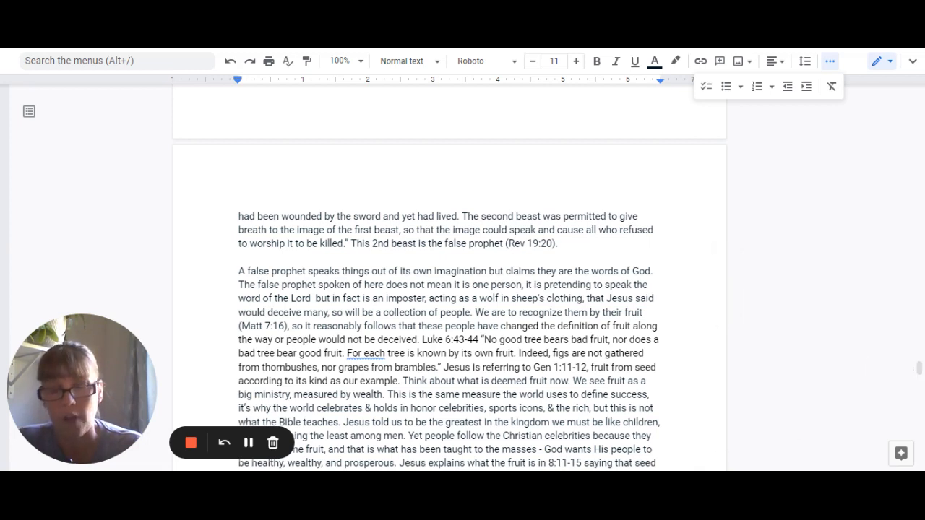
mouse_move(249, 443)
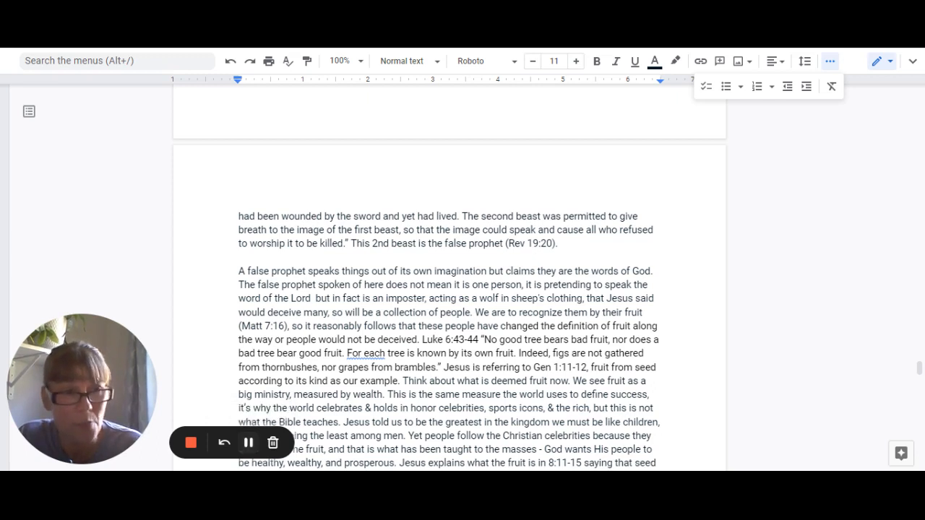
mouse_move(919, 368)
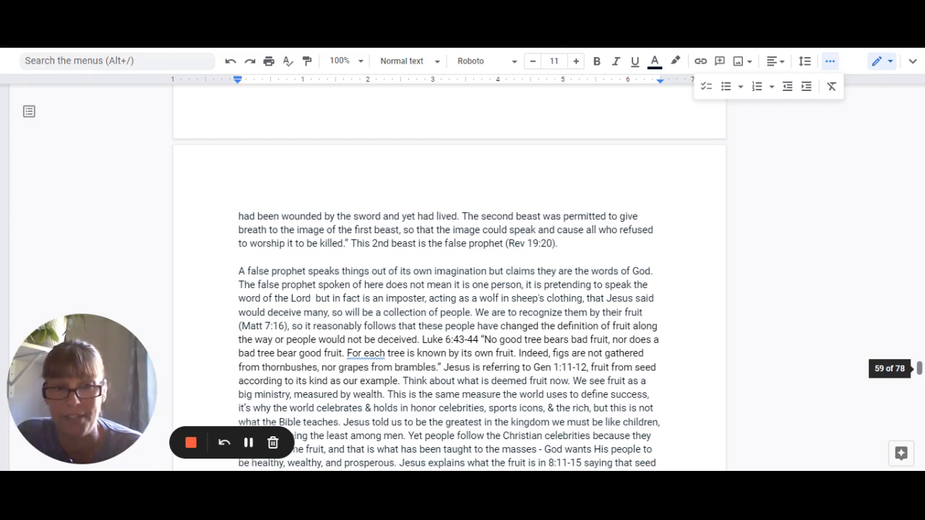
scroll(down, 3)
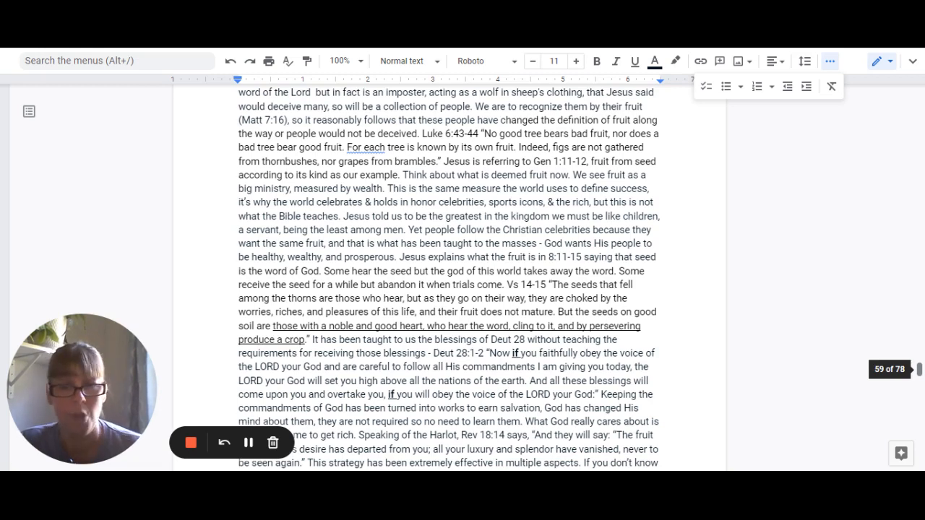
scroll(down, 3)
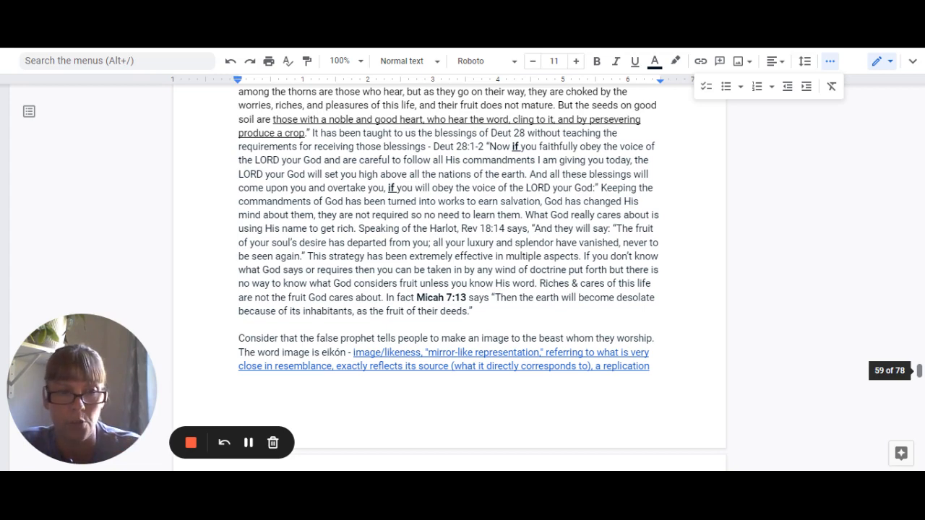
scroll(down, 3)
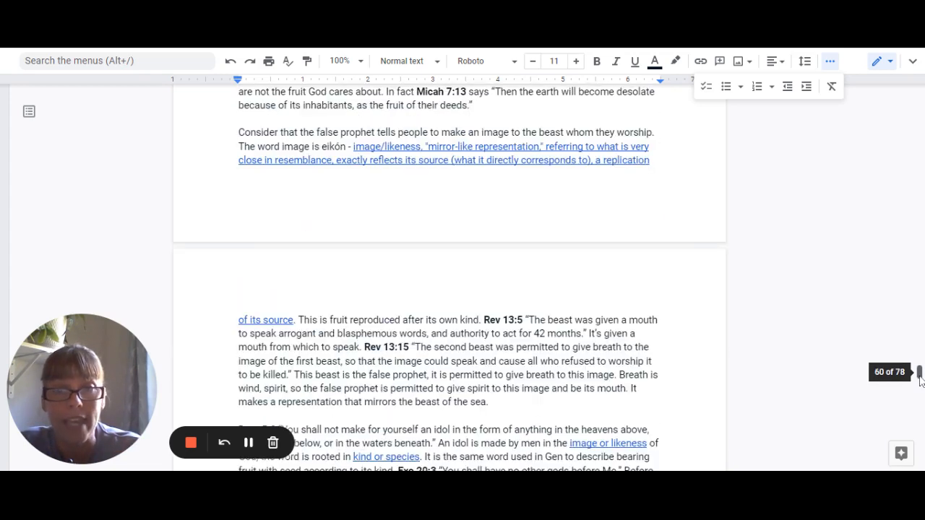
scroll(down, 3)
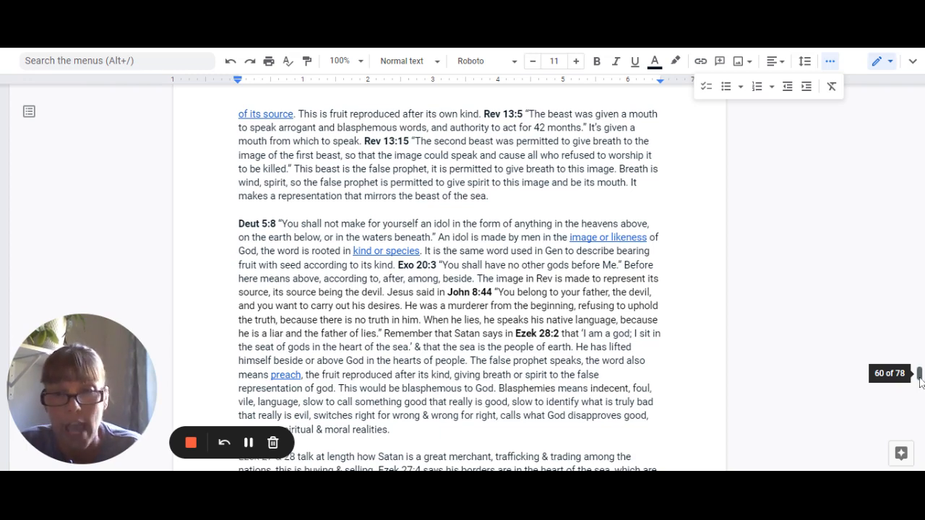
scroll(down, 3)
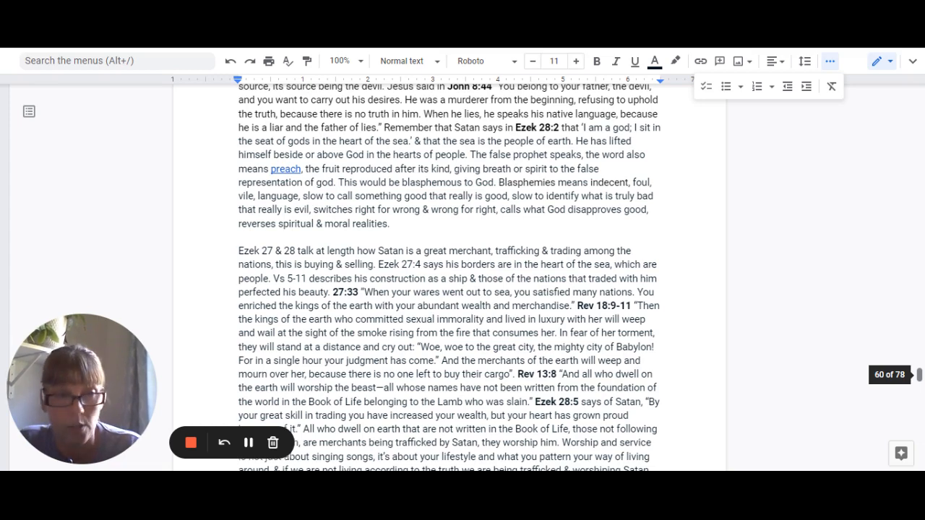
scroll(down, 3)
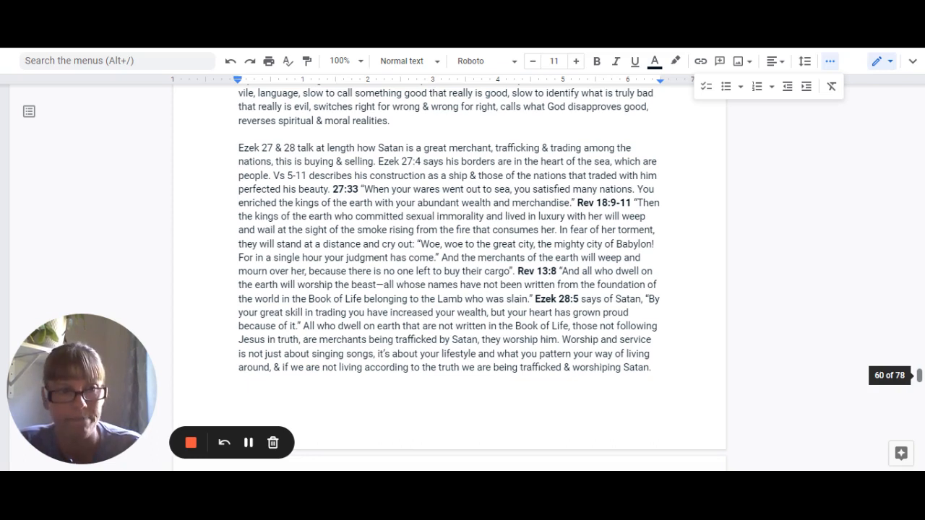
scroll(down, 3)
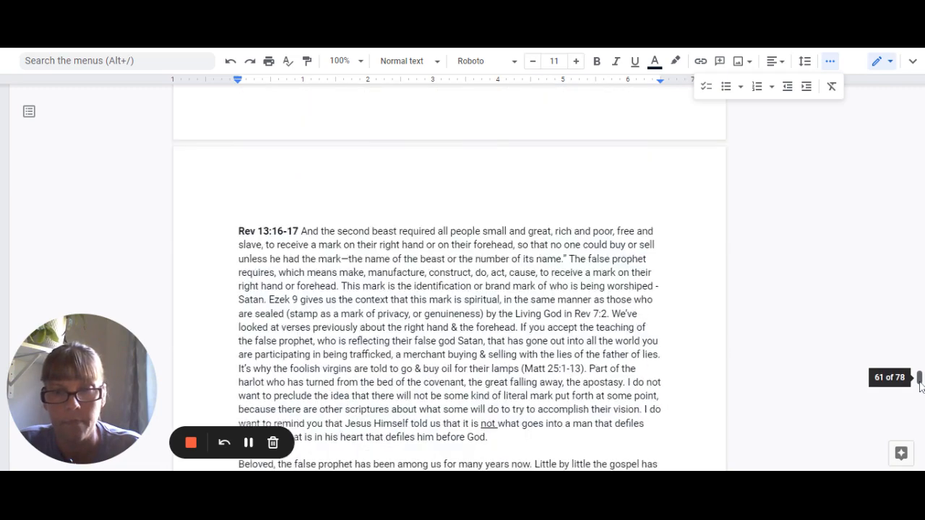
scroll(down, 3)
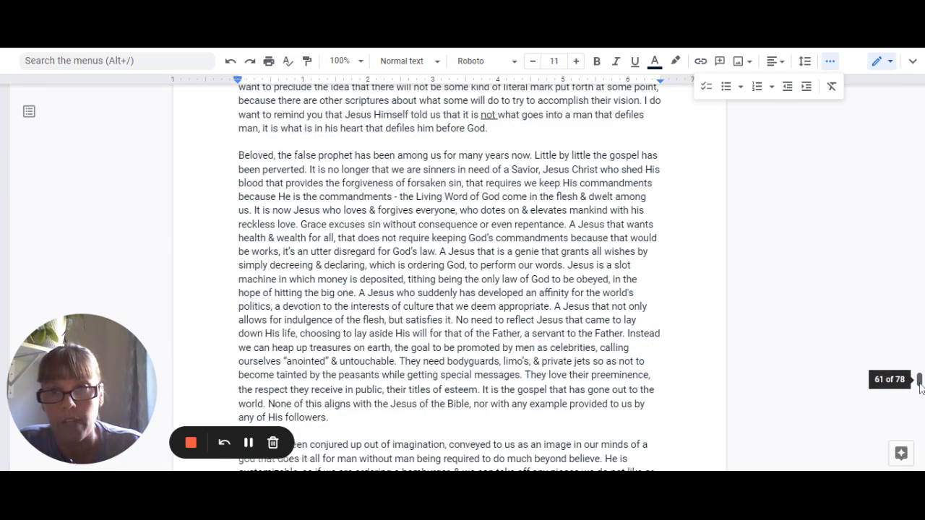
scroll(up, 3)
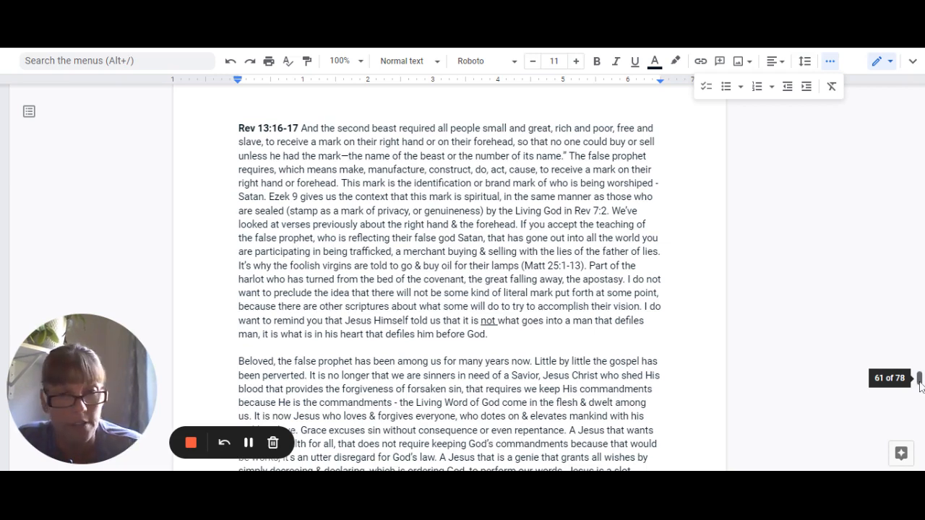
scroll(down, 3)
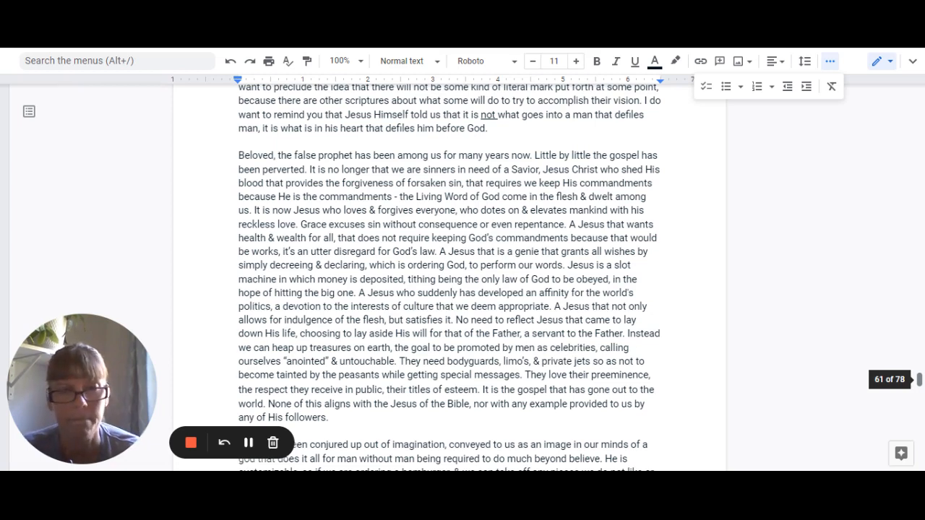
scroll(down, 3)
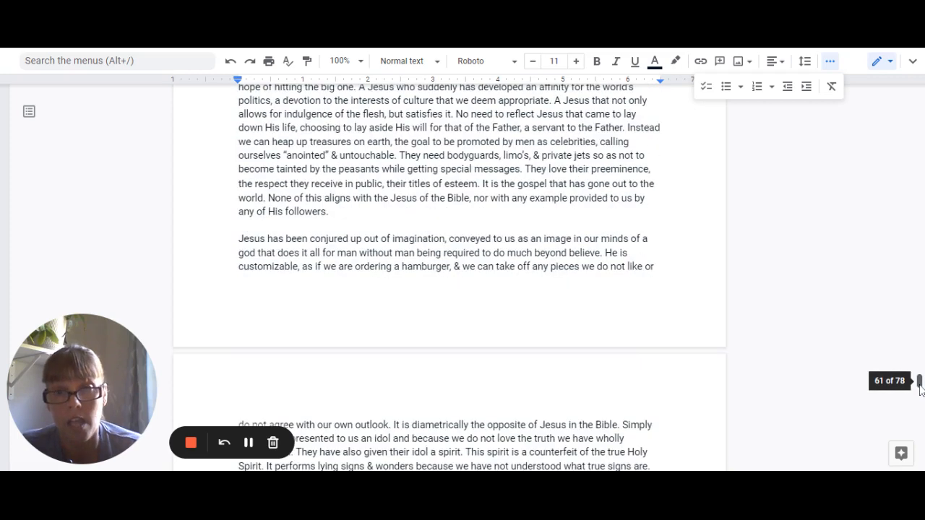
scroll(down, 3)
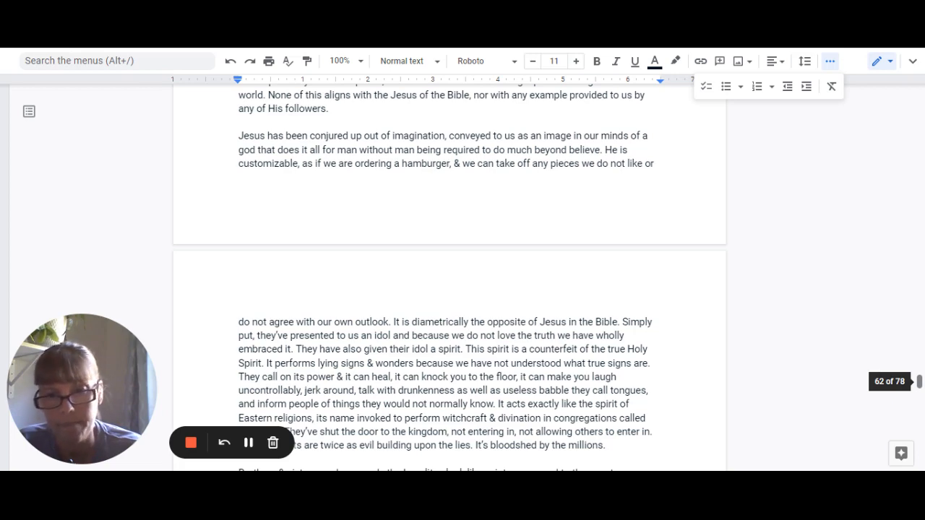
scroll(down, 3)
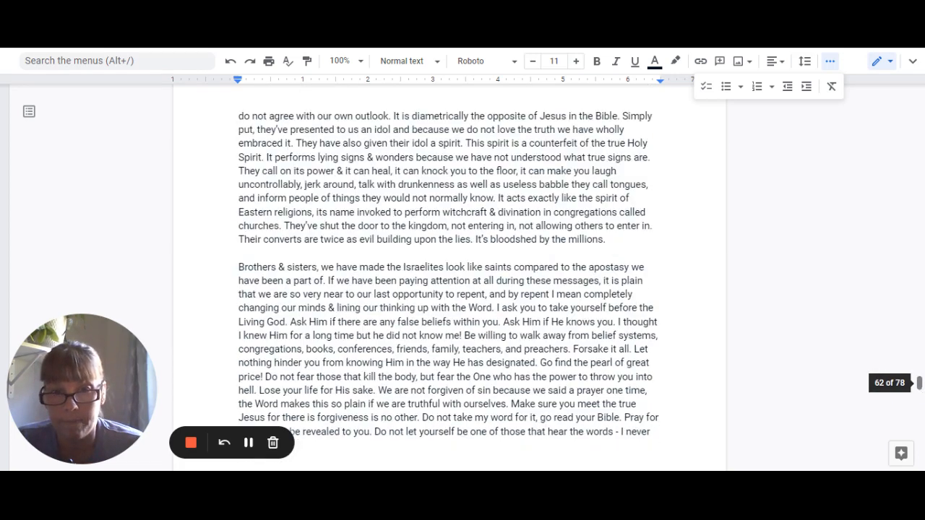
scroll(down, 3)
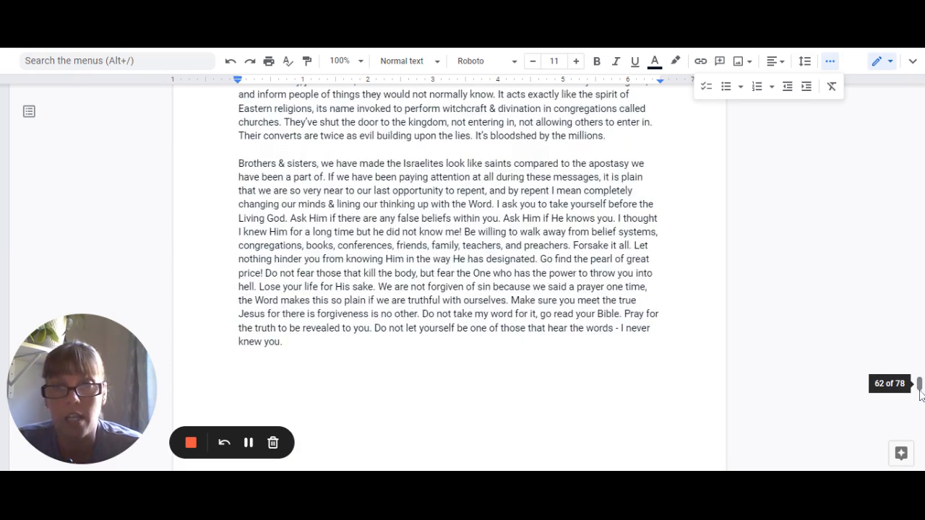